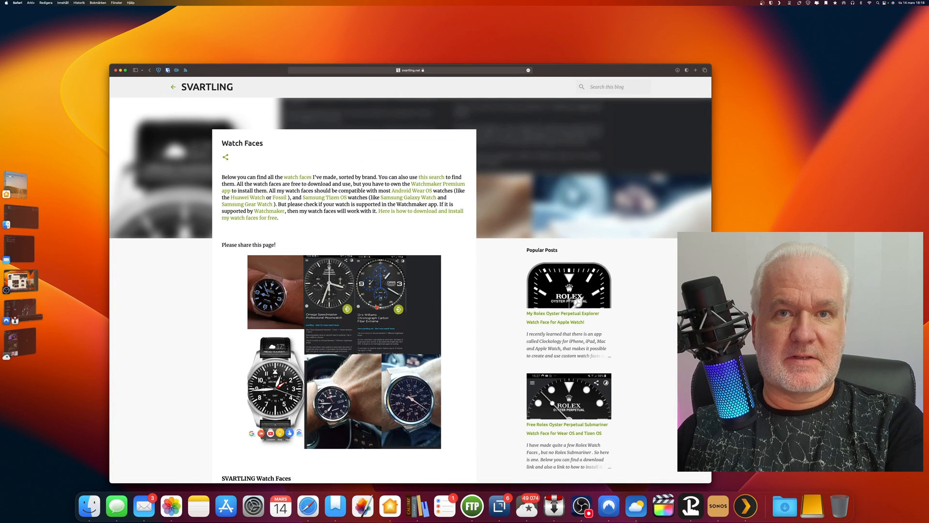
Step: Move the Settings window aside and switch to the Output section's Recording settings
{"action": "scroll", "scroll_direction": "down", "scroll_amount": 3}
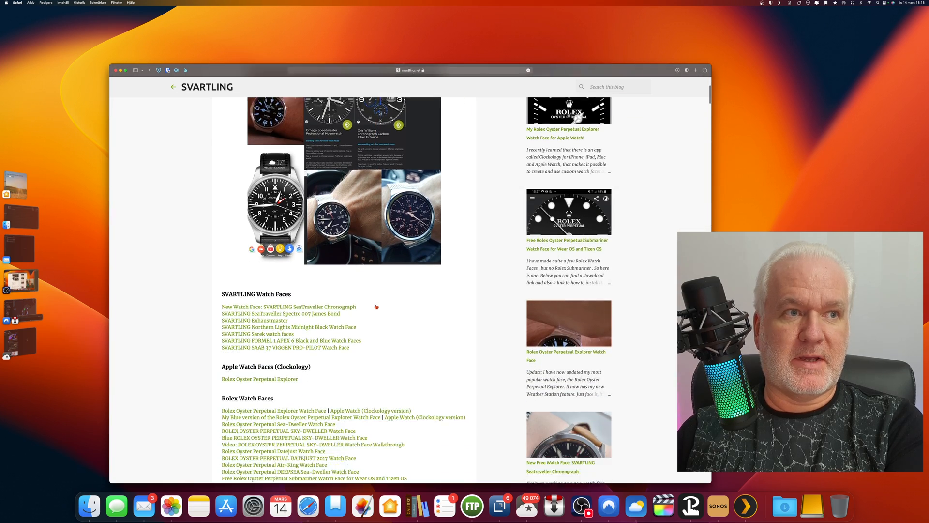
{"action": "scroll", "scroll_direction": "down", "scroll_amount": 3}
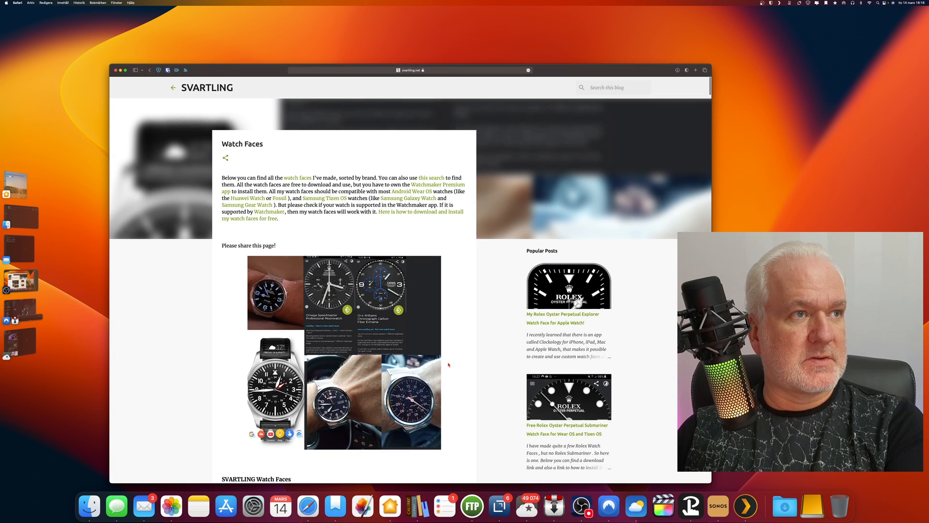
{"action": "scroll", "scroll_direction": "down", "scroll_amount": 3}
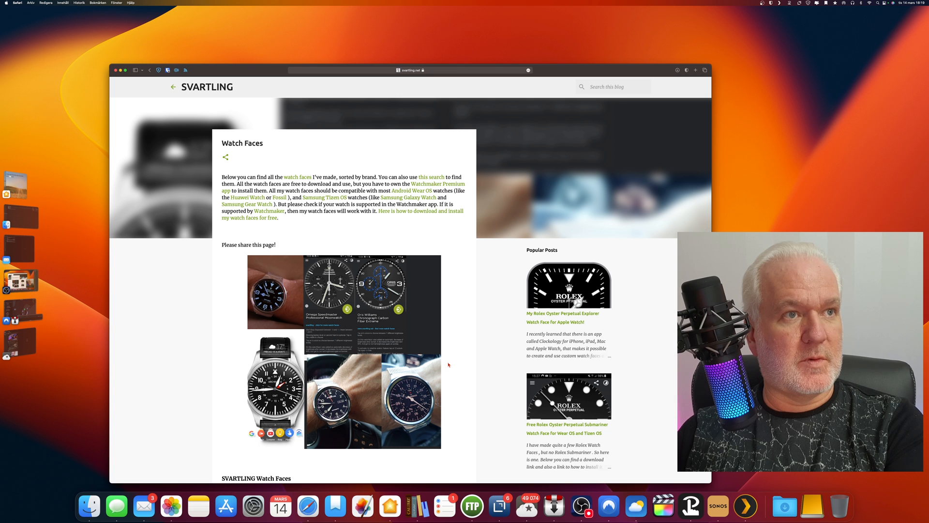
{"action": "mouse_move", "coordinate": [97, 279]}
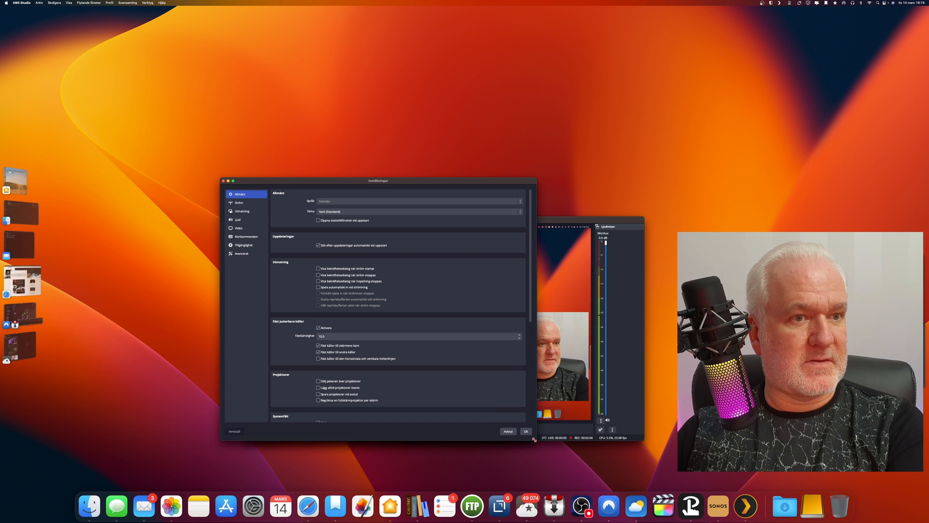
{"action": "left_click_drag", "start_coordinate": [378, 181], "coordinate": [323, 188]}
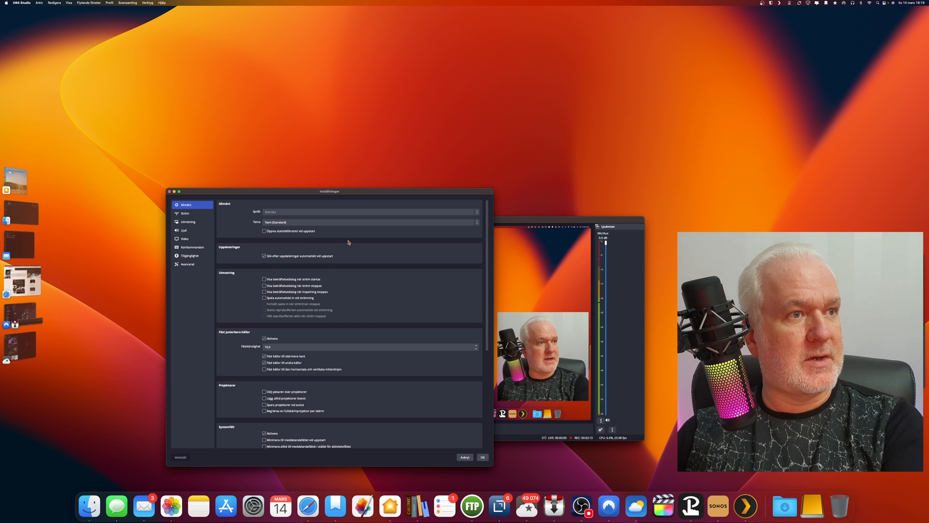
{"action": "left_click", "coordinate": [187, 221]}
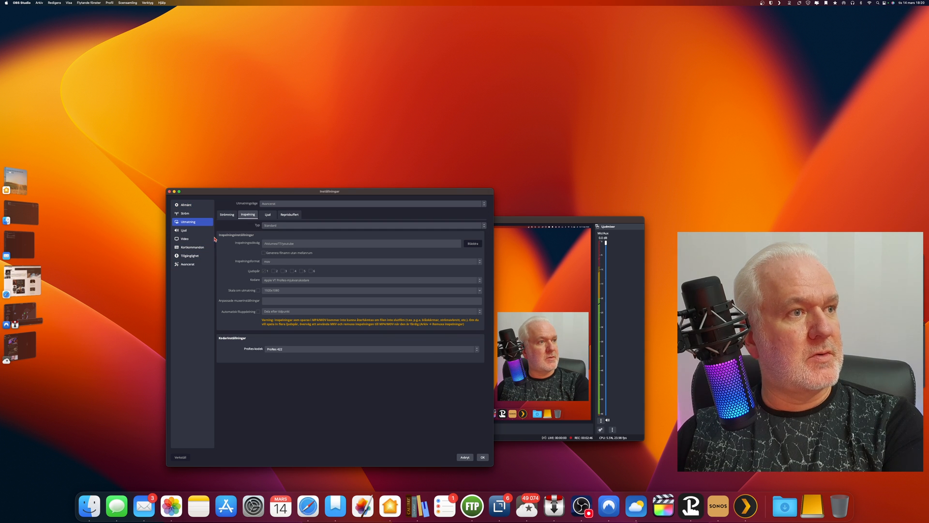
{"action": "left_click", "coordinate": [185, 238]}
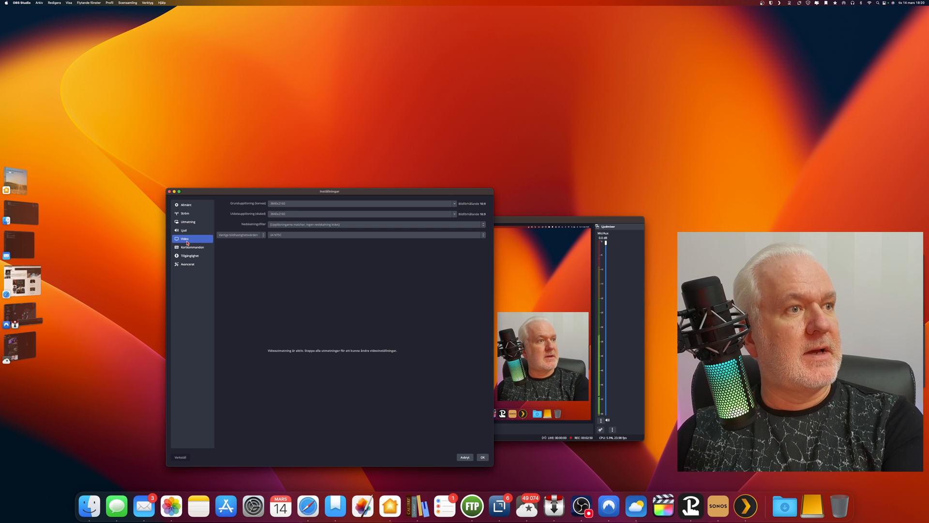
{"action": "mouse_move", "coordinate": [319, 216]}
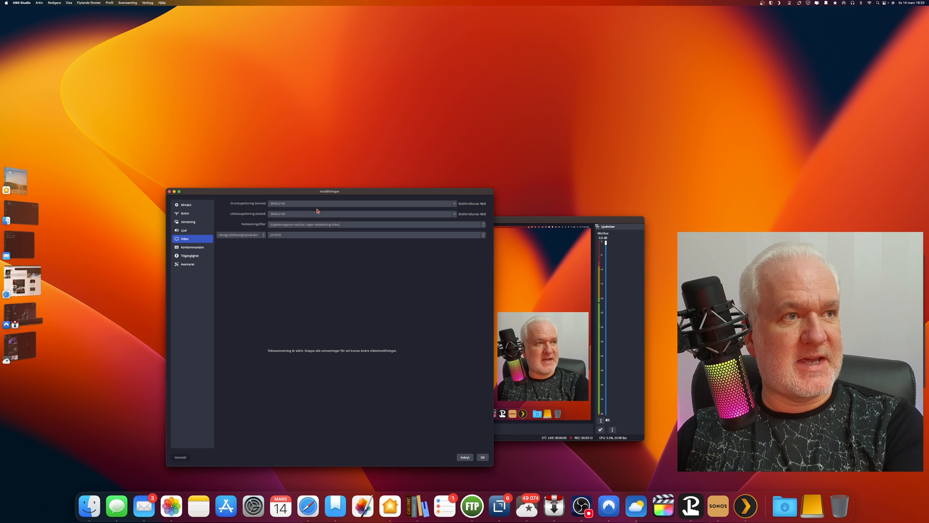
{"action": "mouse_move", "coordinate": [334, 252]}
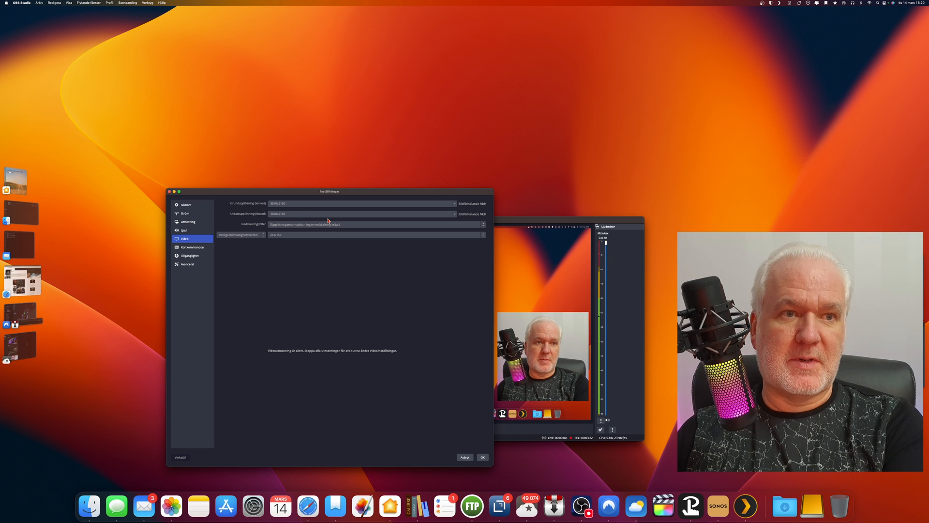
{"action": "mouse_move", "coordinate": [334, 282]}
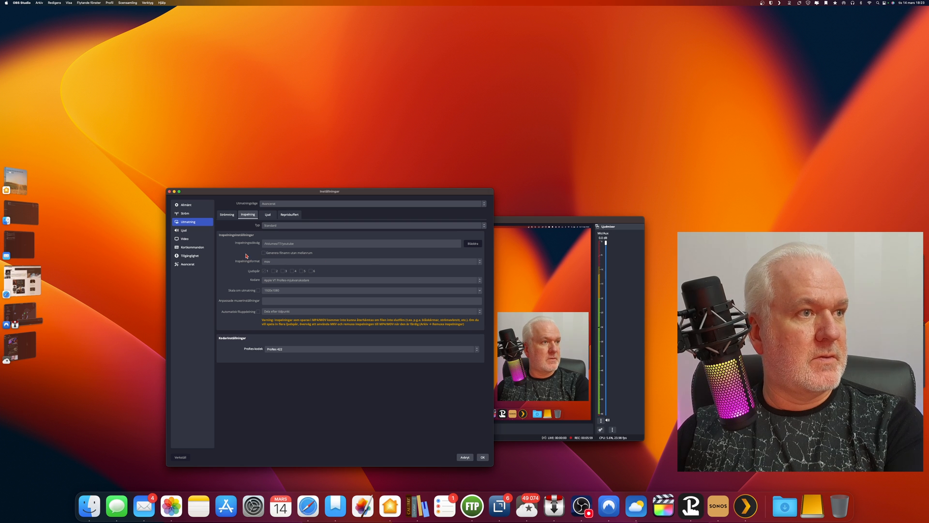
{"action": "left_click", "coordinate": [184, 238]}
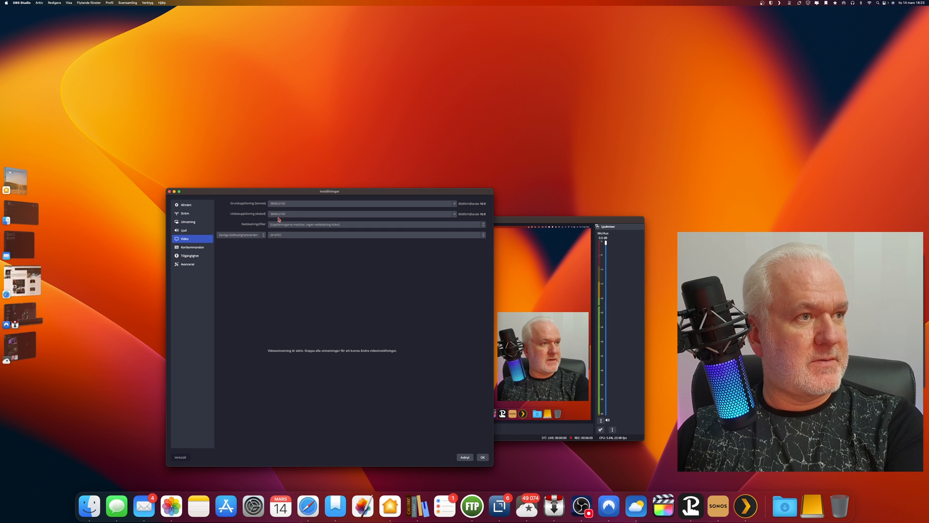
Step: Review Output and Video sections, keeping base and output resolution equal, then apply
{"action": "left_click", "coordinate": [187, 222]}
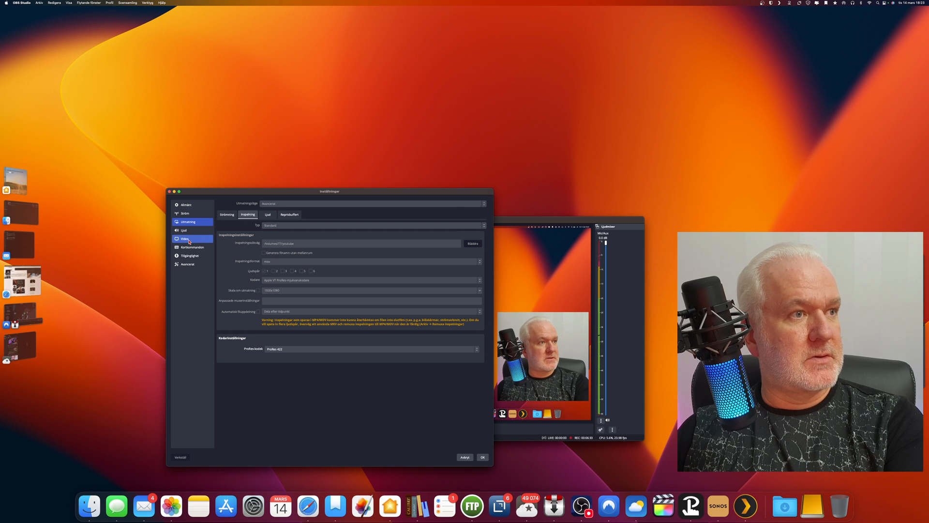
{"action": "left_click", "coordinate": [184, 238]}
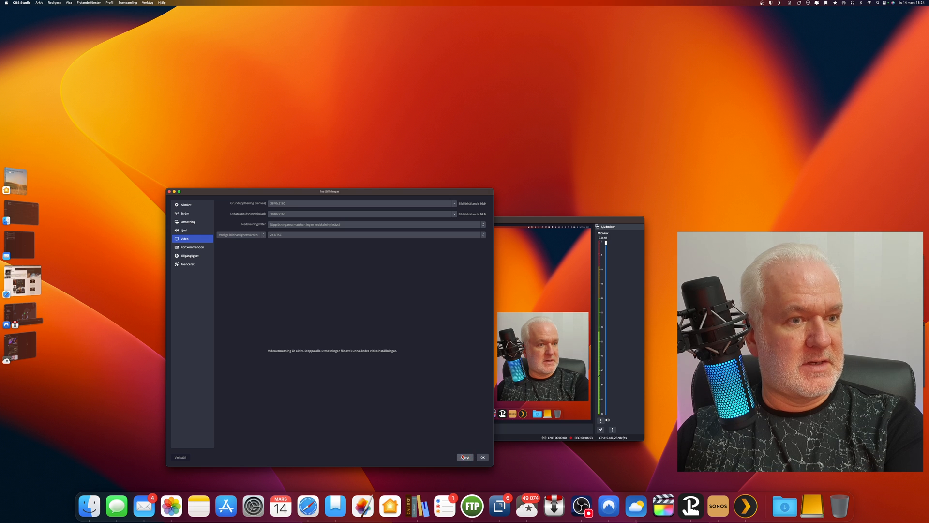
{"action": "left_click", "coordinate": [464, 457]}
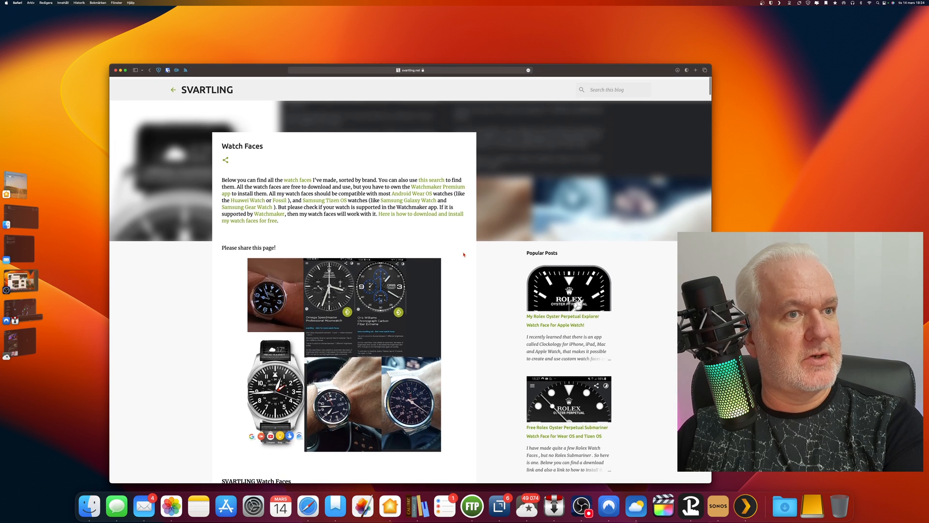
Step: Scroll down the Watch Faces page to the embedded how-to-install video
{"action": "scroll", "scroll_direction": "down", "scroll_amount": 3}
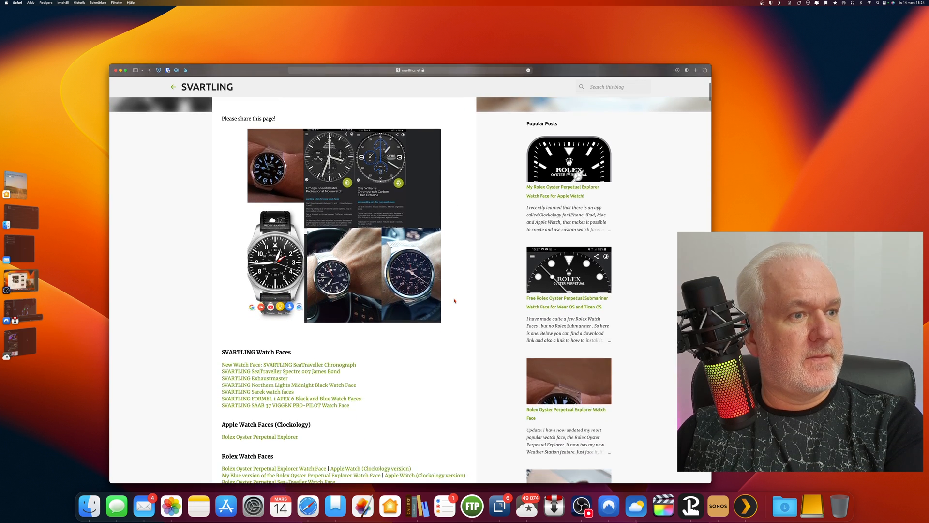
{"action": "scroll", "scroll_direction": "down", "scroll_amount": 3}
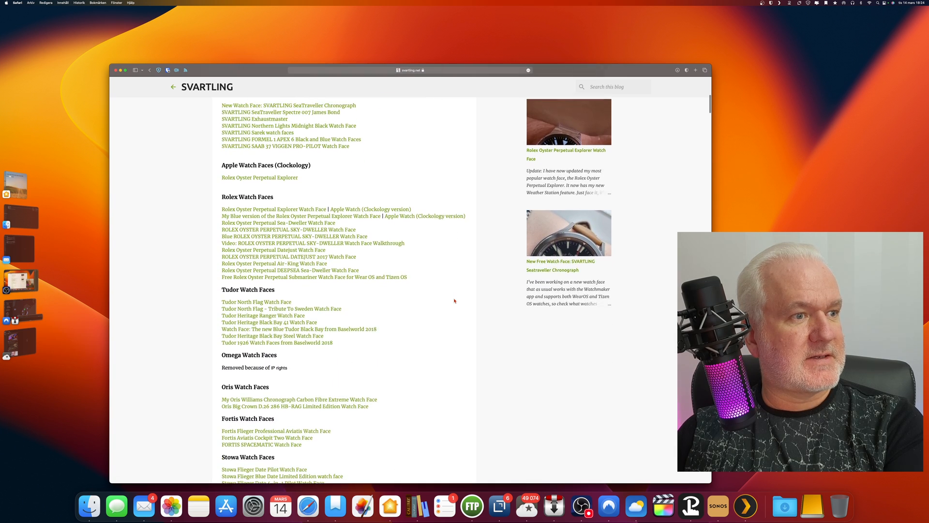
{"action": "scroll", "scroll_direction": "down", "scroll_amount": 3}
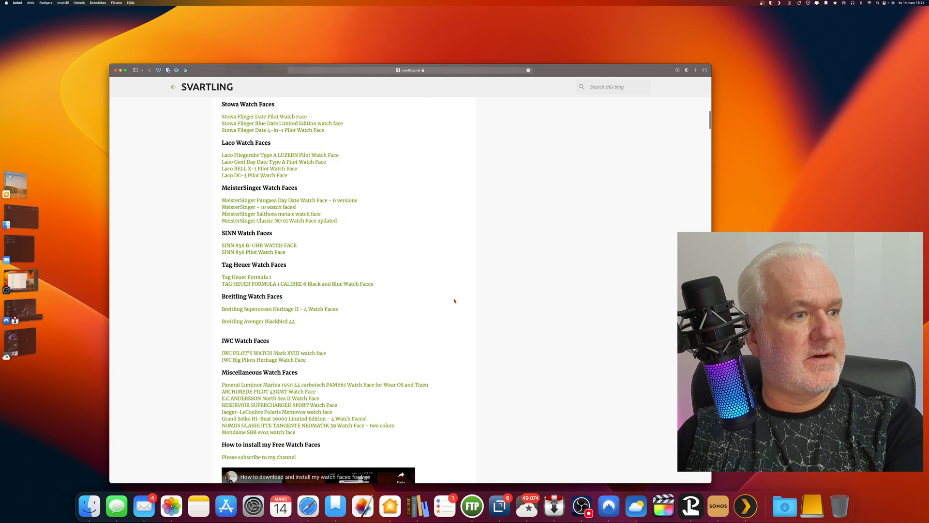
{"action": "scroll", "scroll_direction": "down", "scroll_amount": 3}
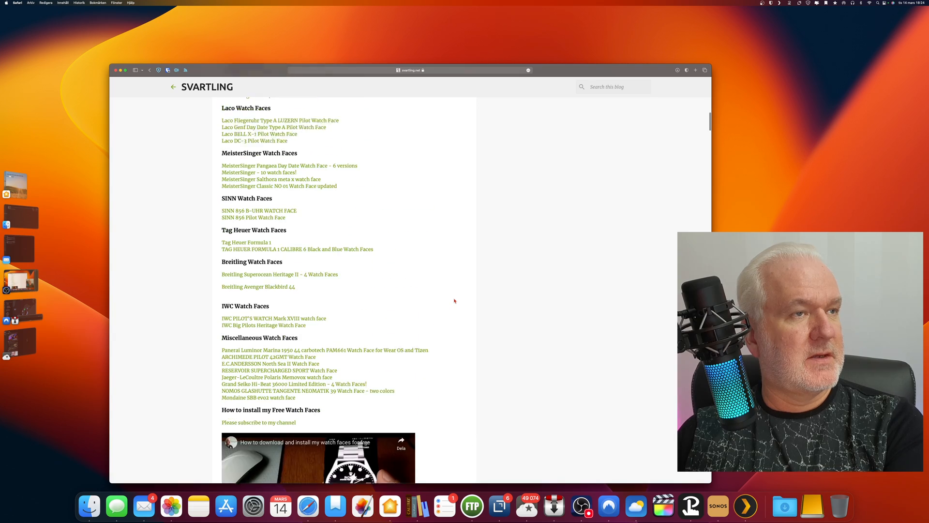
{"action": "scroll", "scroll_direction": "down", "scroll_amount": 3}
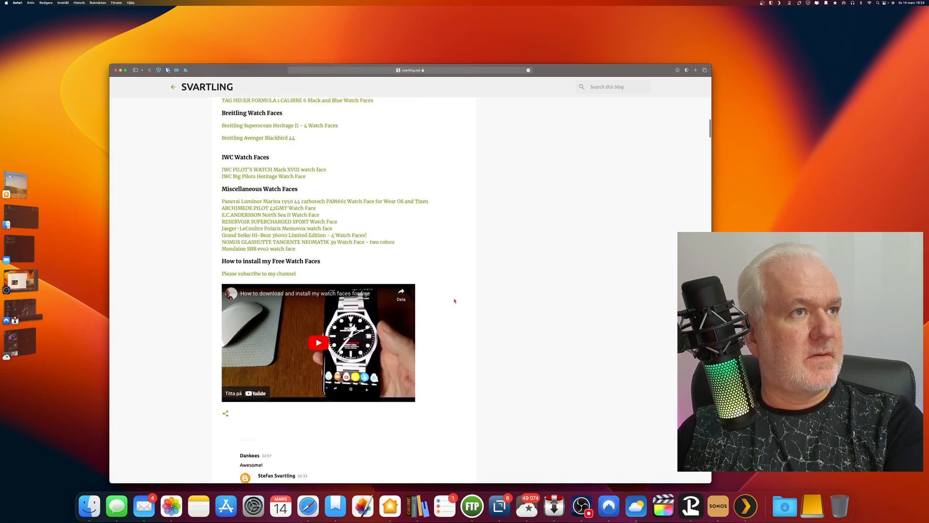